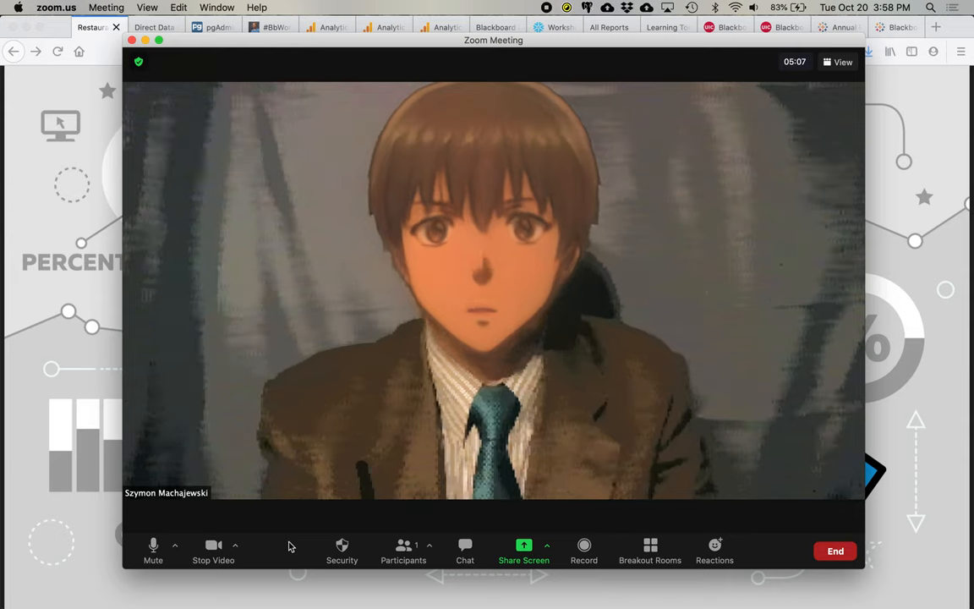
pyautogui.moveTo(95, 568)
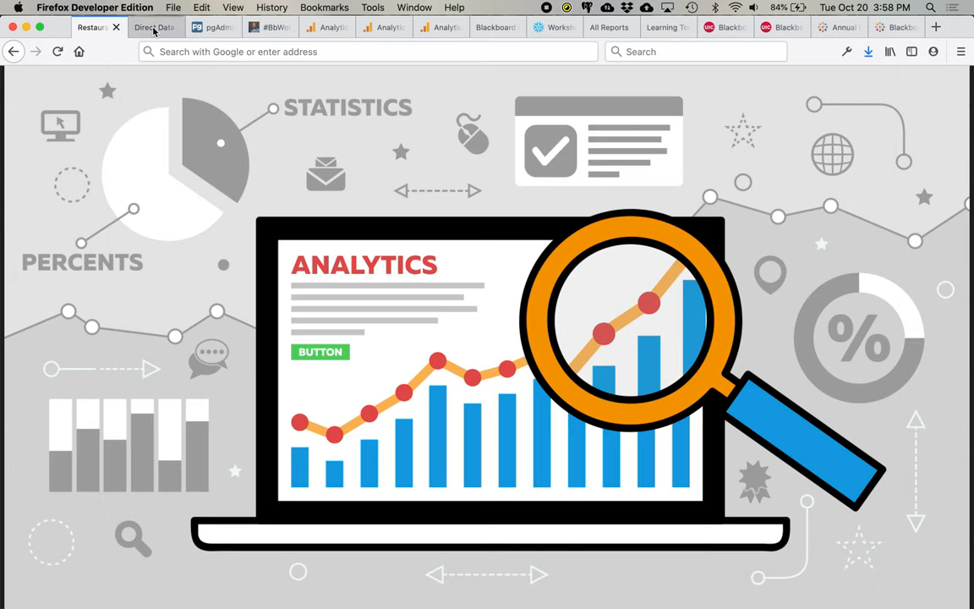
# - Show the Blackboard Help Direct Data Access article on querying the near real-time Learn replica
pyautogui.click(154, 26)
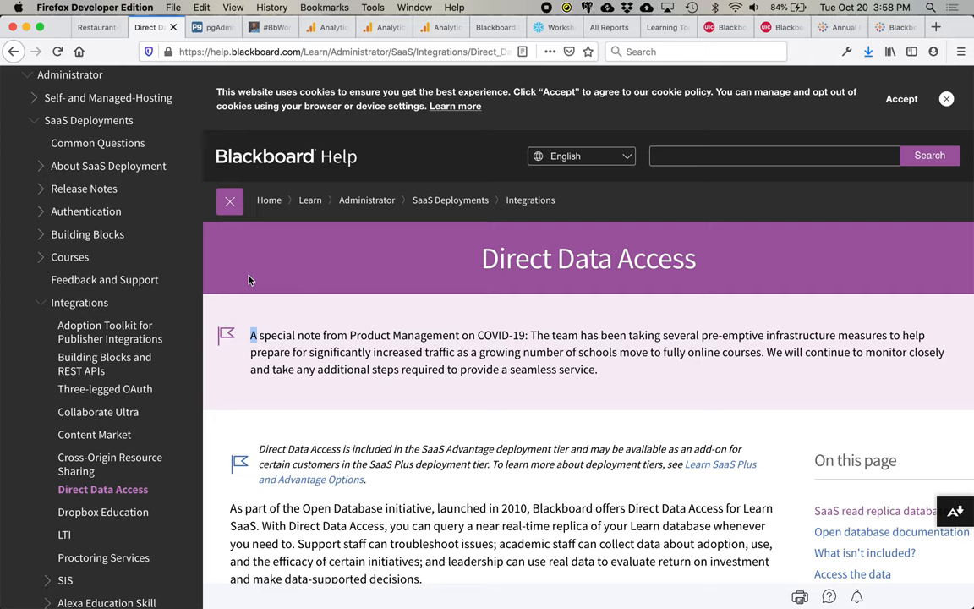
pyautogui.moveTo(210, 19)
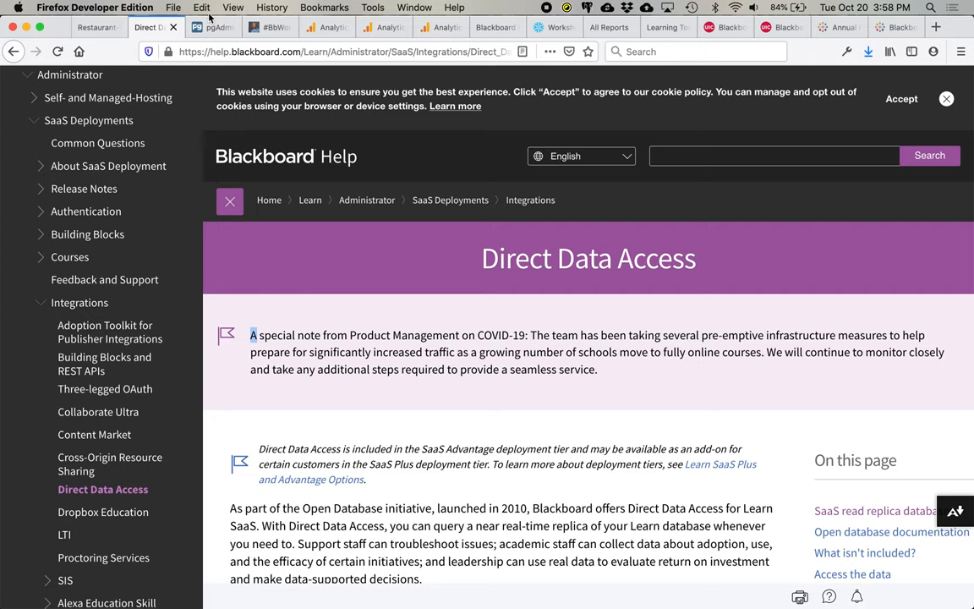
pyautogui.moveTo(214, 27)
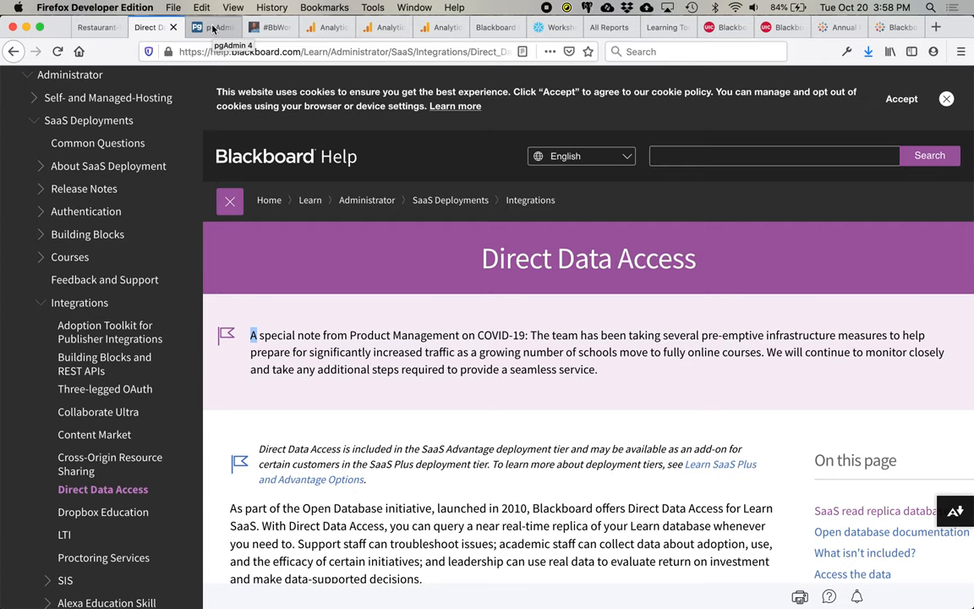
# - Show pgAdmin 4's Query Editor with link_in_courses_flash.sql on the Blackboard DDA database
pyautogui.click(213, 27)
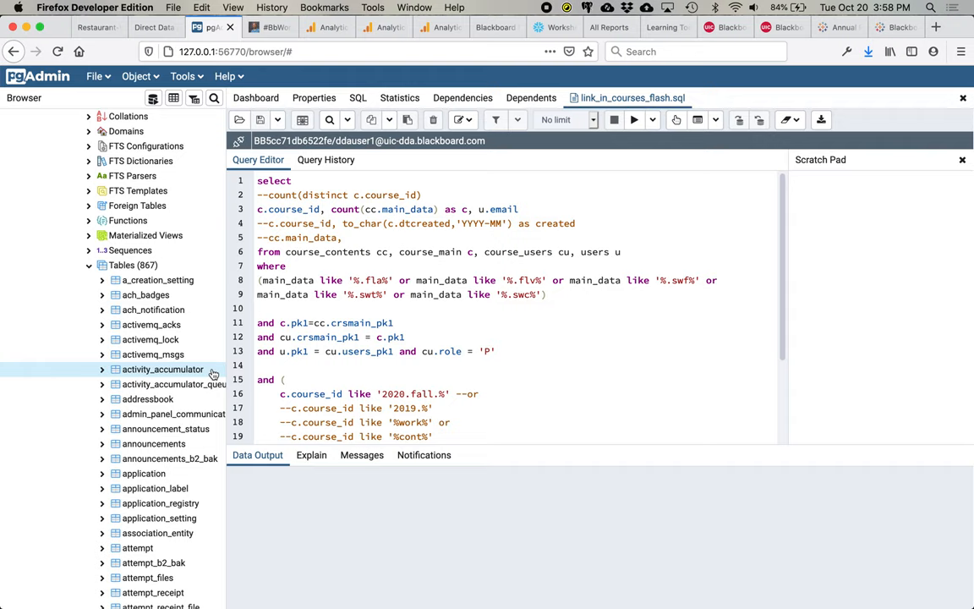
pyautogui.moveTo(188, 376)
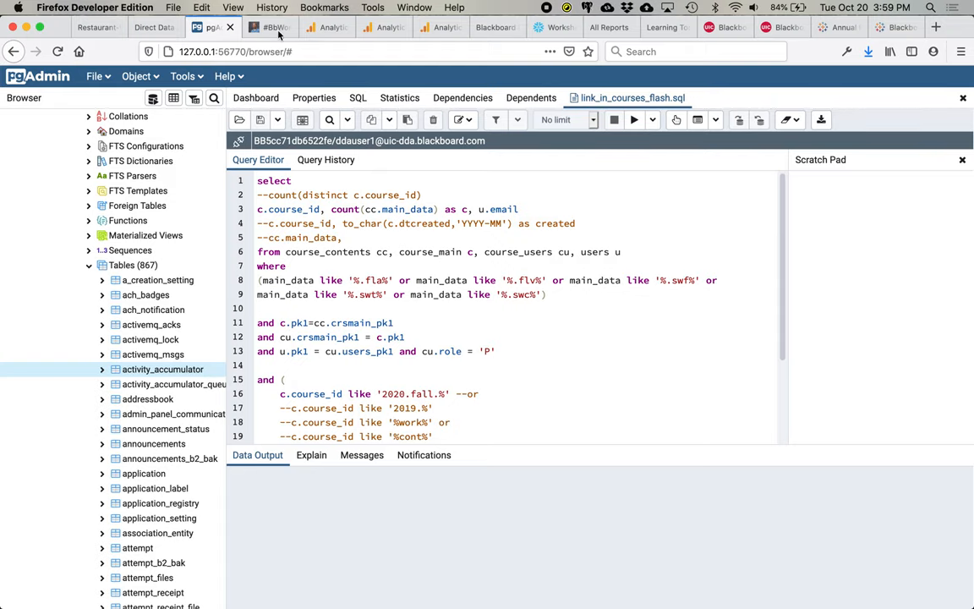
# - Show the BbWorld17 BbStats blog post, scrolled down to the Sample Description table
pyautogui.click(269, 27)
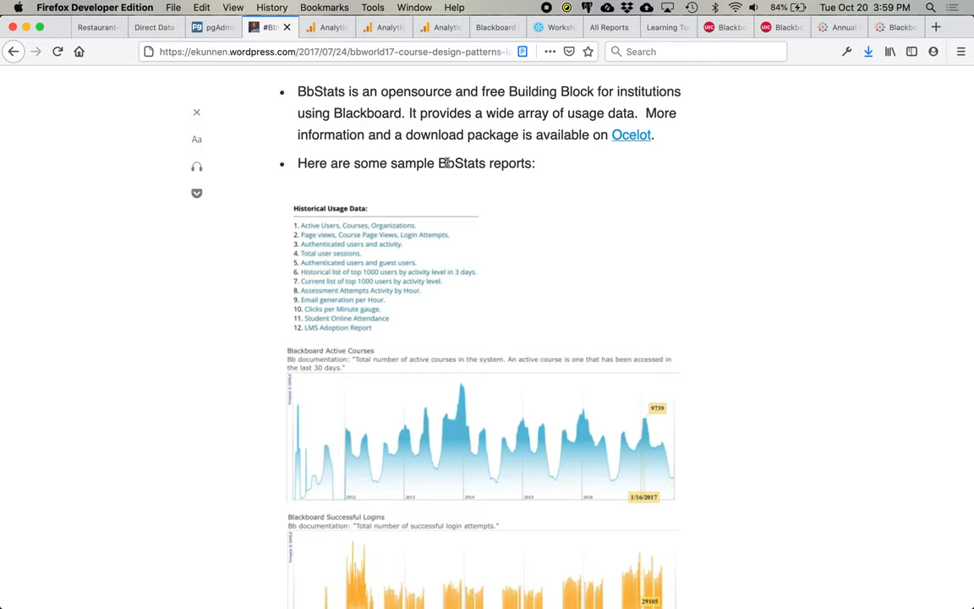
pyautogui.moveTo(746, 246)
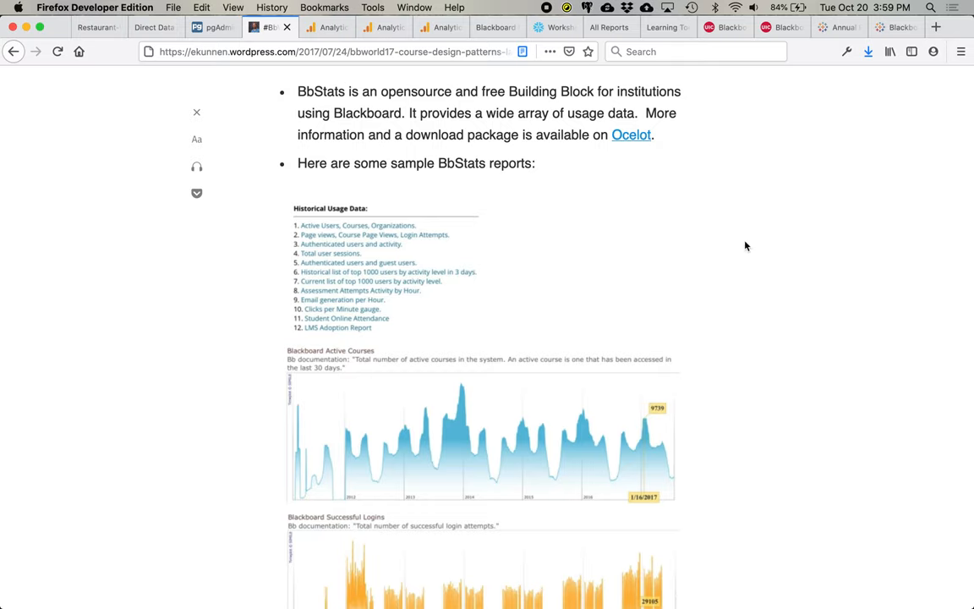
pyautogui.scroll(-3)
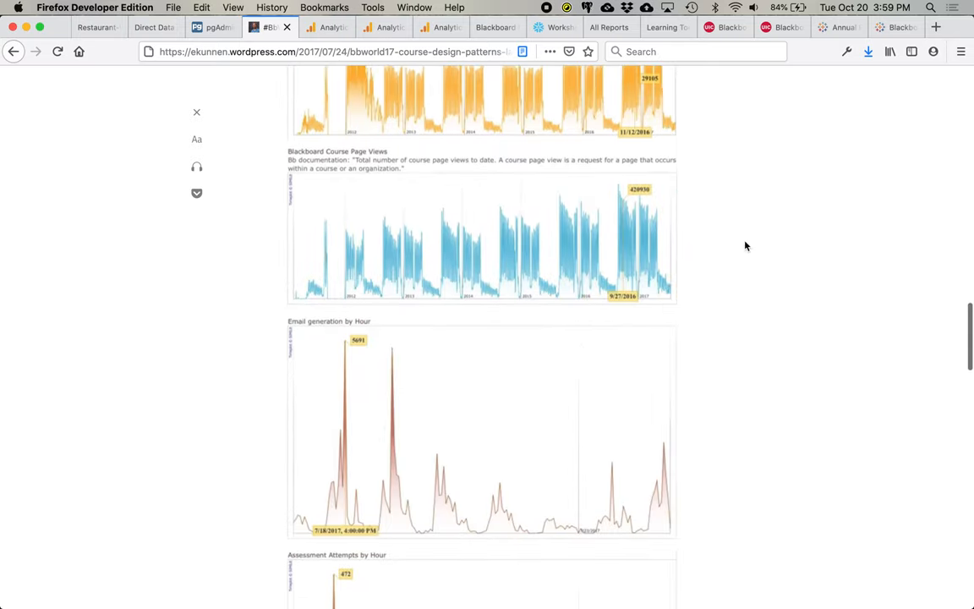
pyautogui.scroll(3)
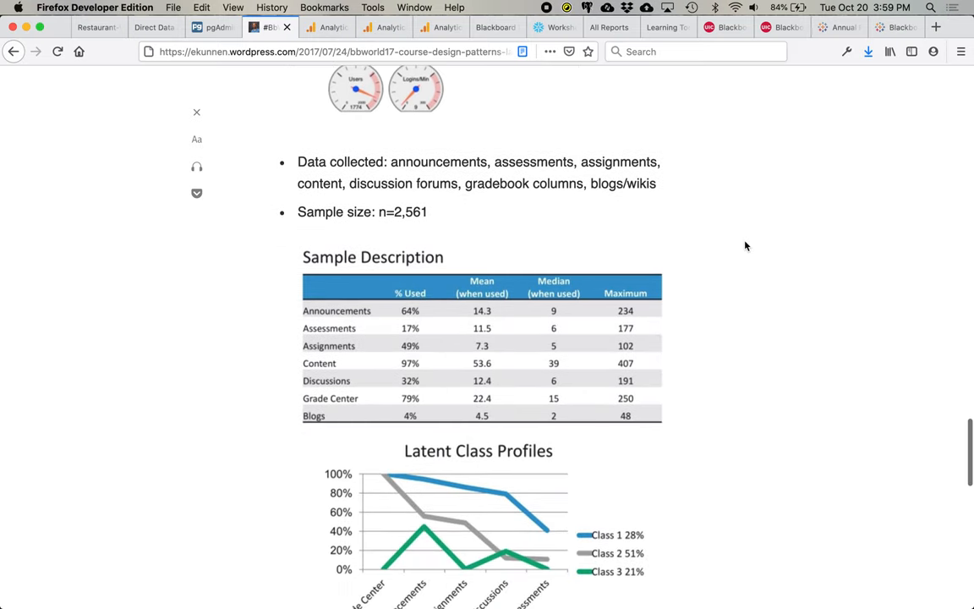
pyautogui.scroll(-3)
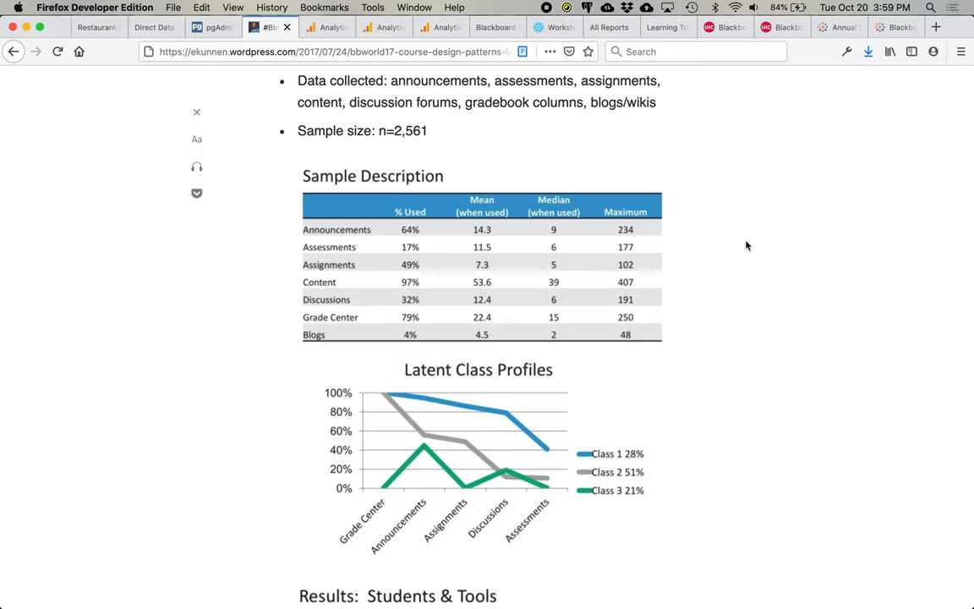
pyautogui.moveTo(514, 412)
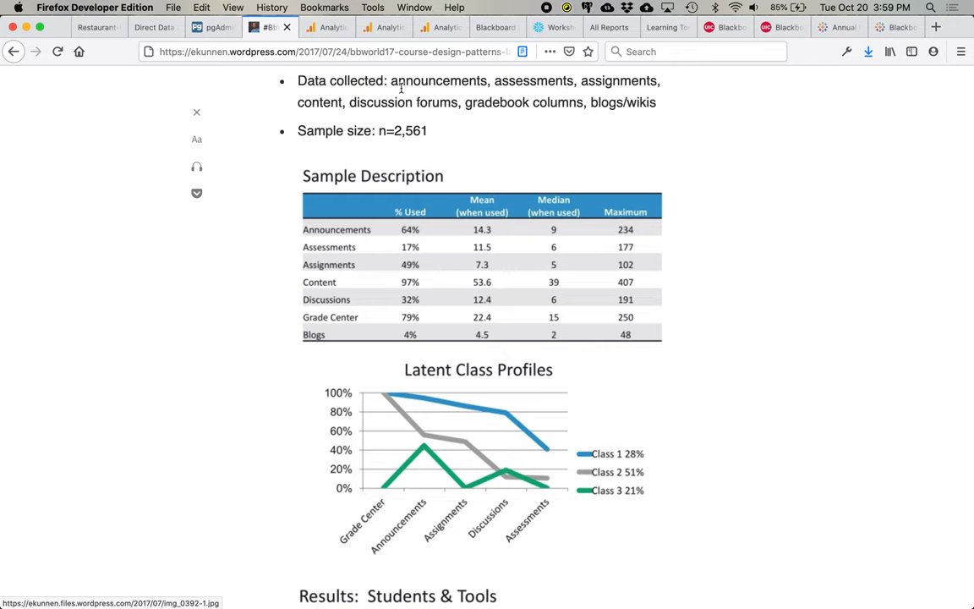
# - View the Site Speed Overview and page timings, ending on Zoom Usage in Courses
pyautogui.click(325, 26)
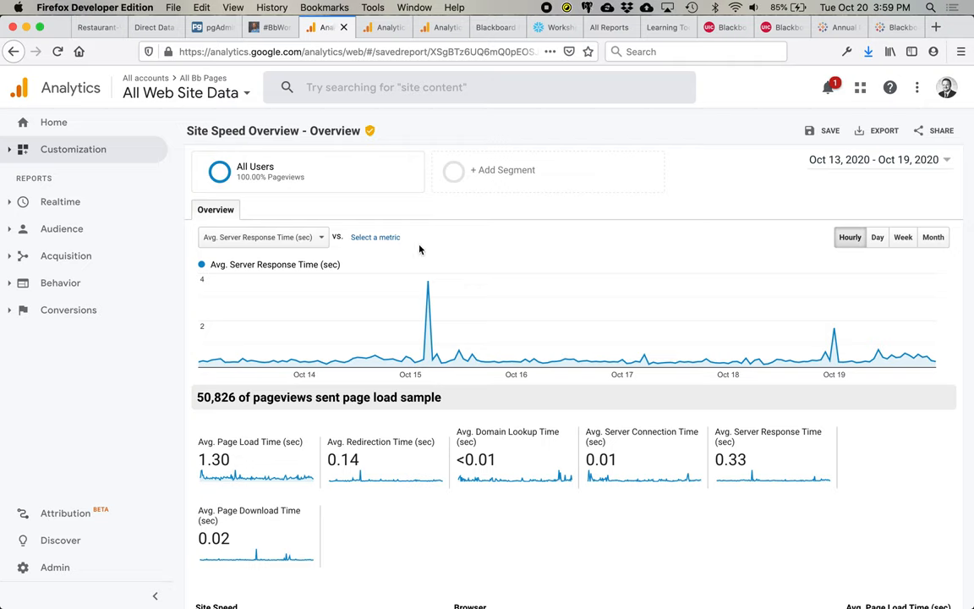
pyautogui.moveTo(429, 288)
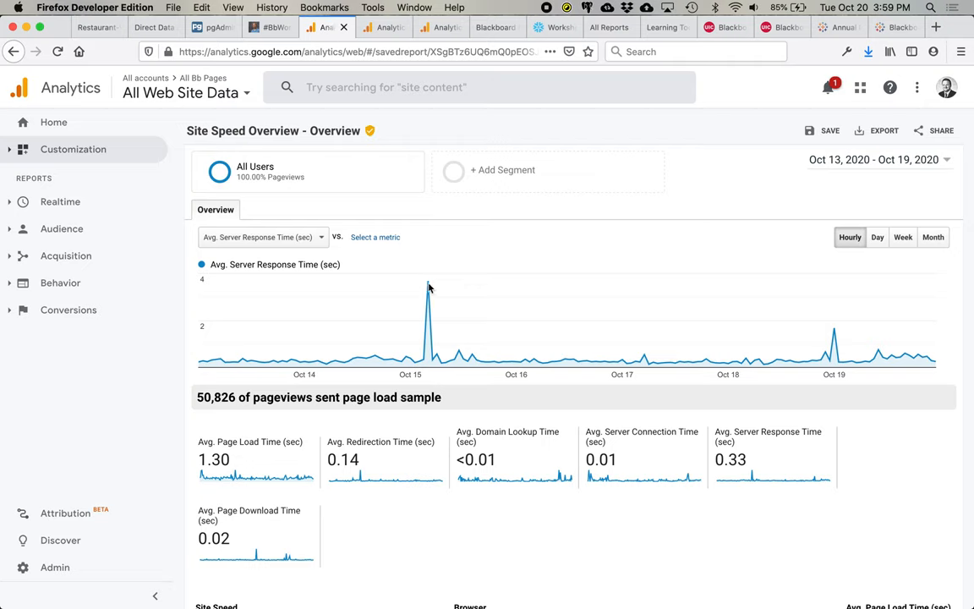
pyautogui.moveTo(387, 30)
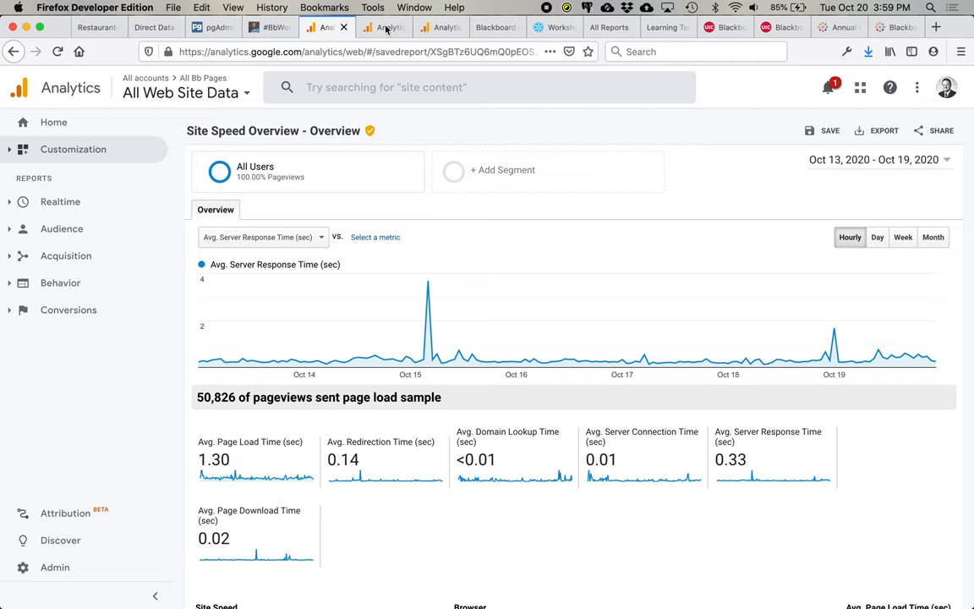
pyautogui.click(385, 27)
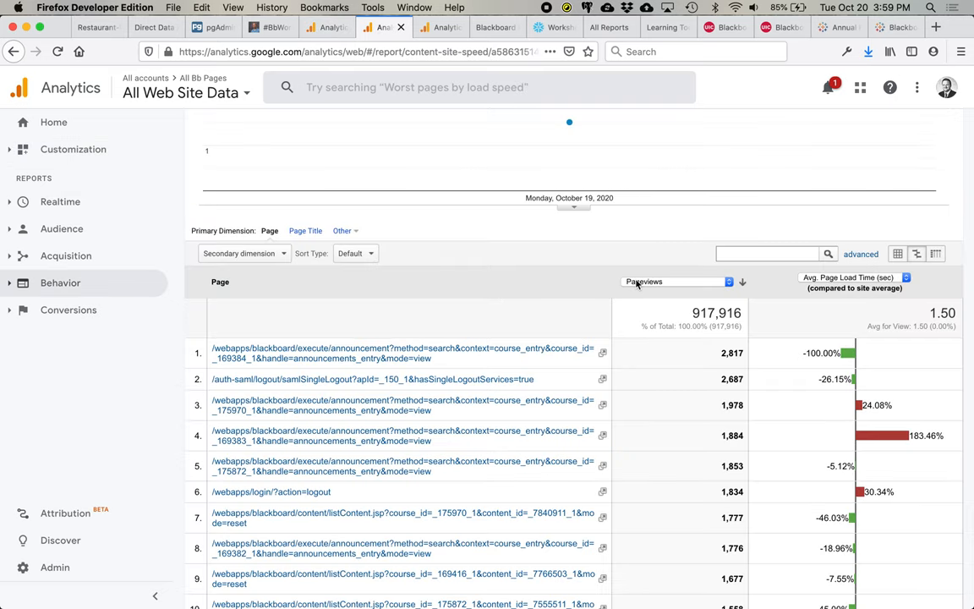
pyautogui.moveTo(482, 436)
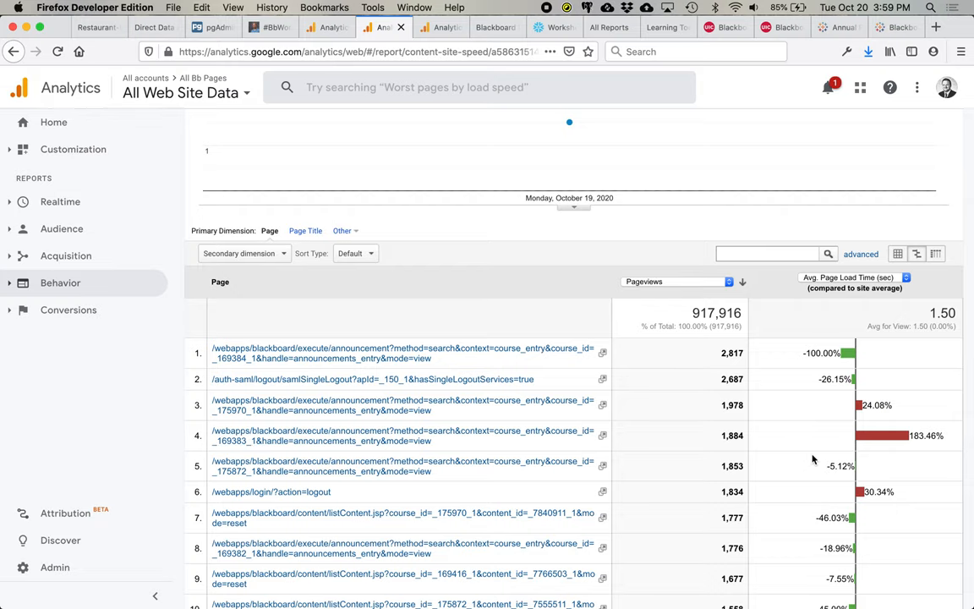
pyautogui.moveTo(877, 443)
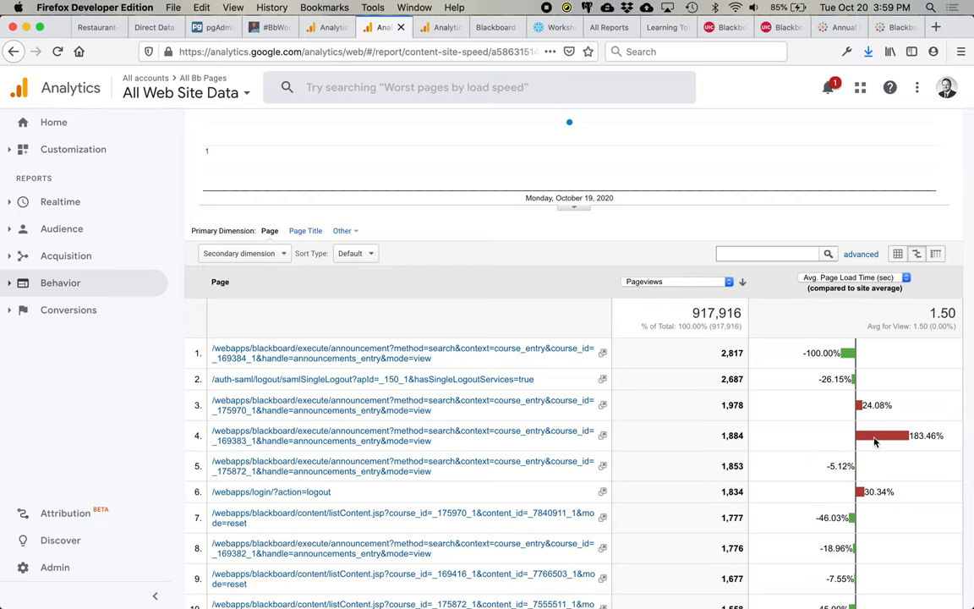
pyautogui.click(439, 28)
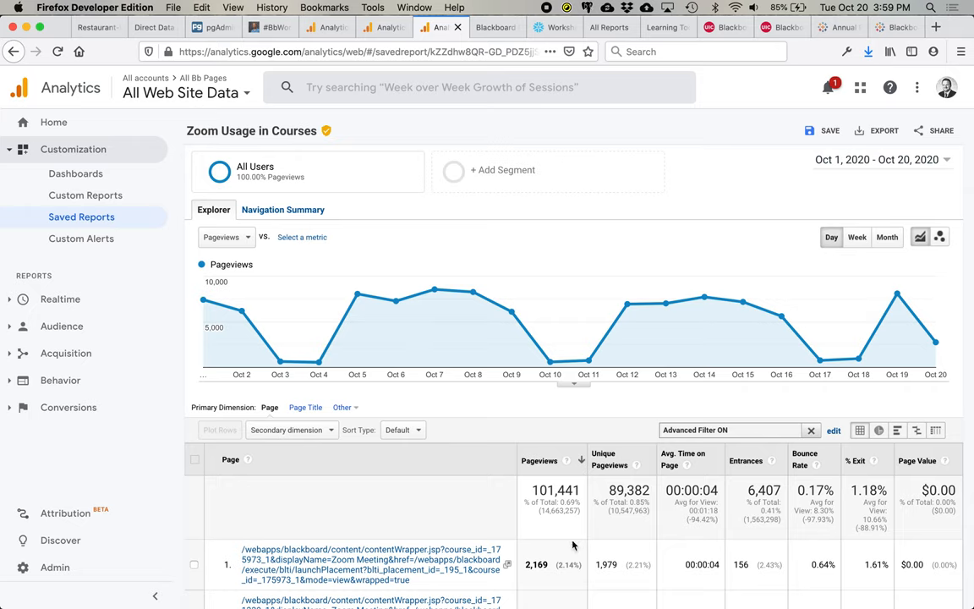
# - Show the Entity Relationships diagram with CDM_LMS.COURSE and CDM_LMS.GOAL tables
pyautogui.click(489, 27)
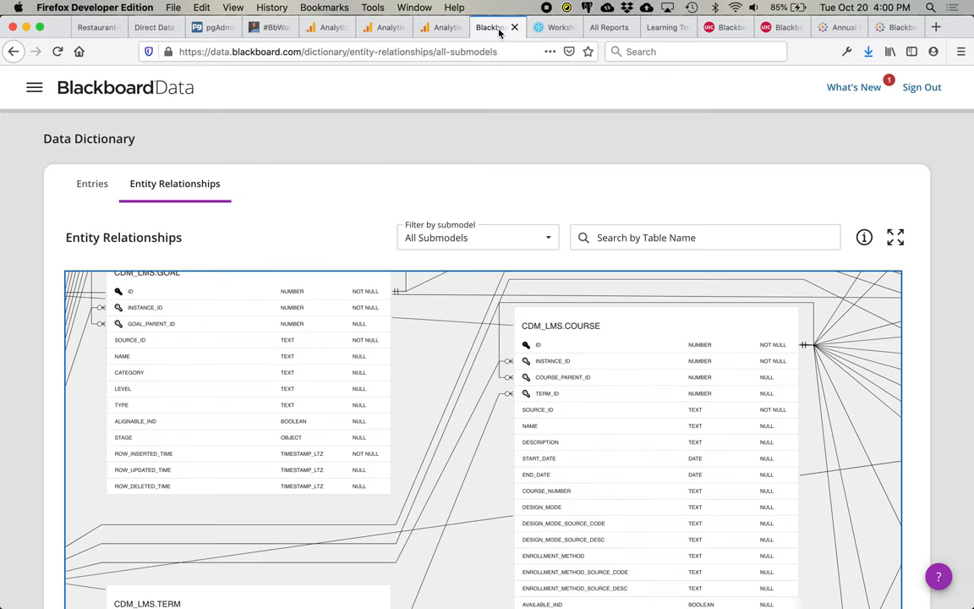
pyautogui.moveTo(470, 169)
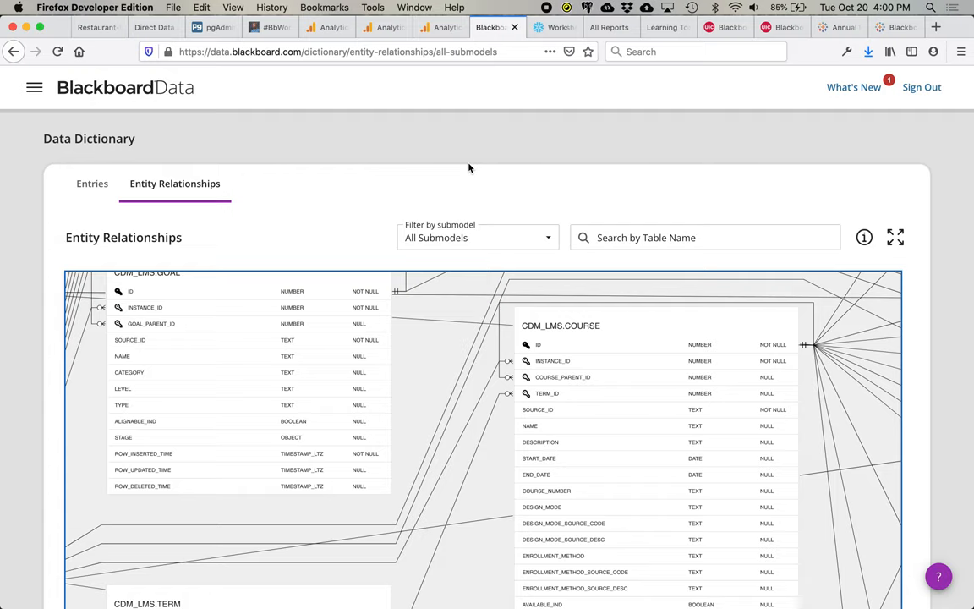
pyautogui.moveTo(426, 264)
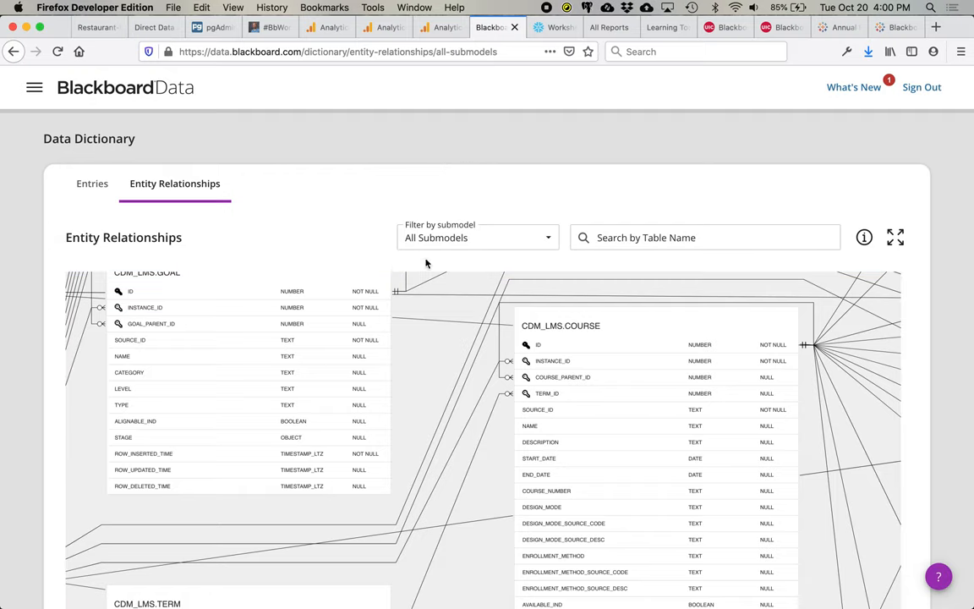
pyautogui.moveTo(550, 338)
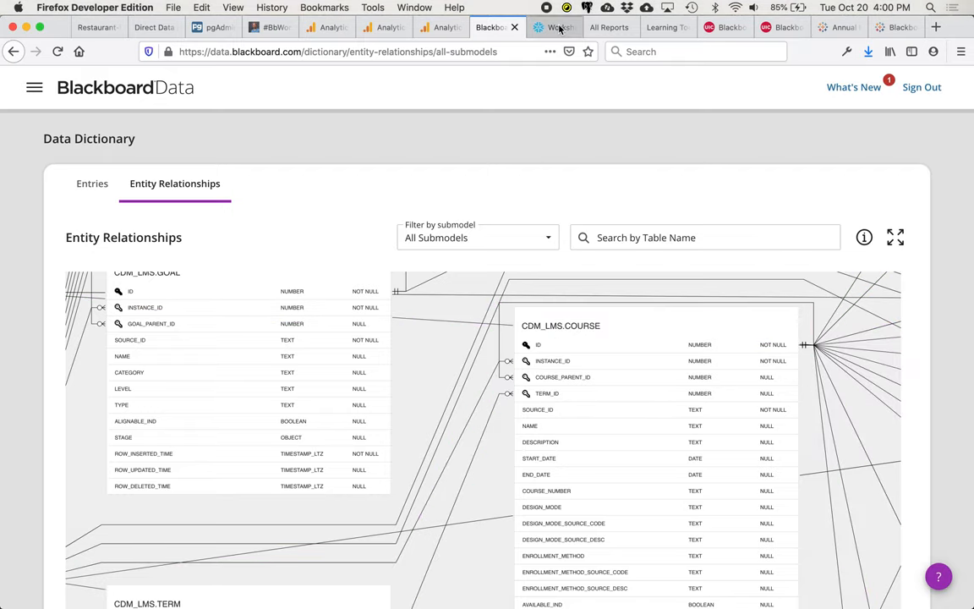
# - Show the Snowflake worksheet with the fall 2020 courses query beside the CDM_LMS tables
pyautogui.click(554, 27)
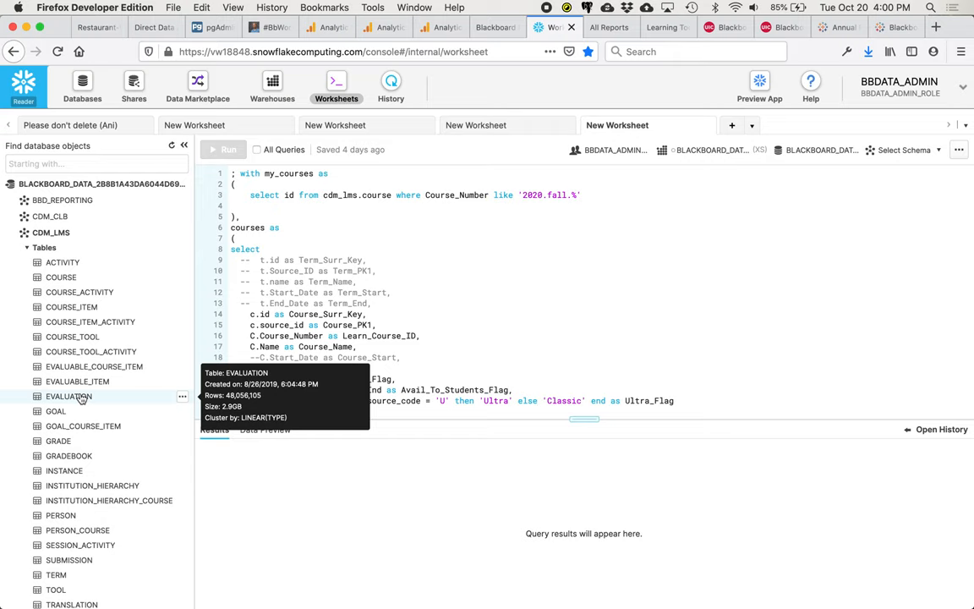
pyautogui.moveTo(615, 88)
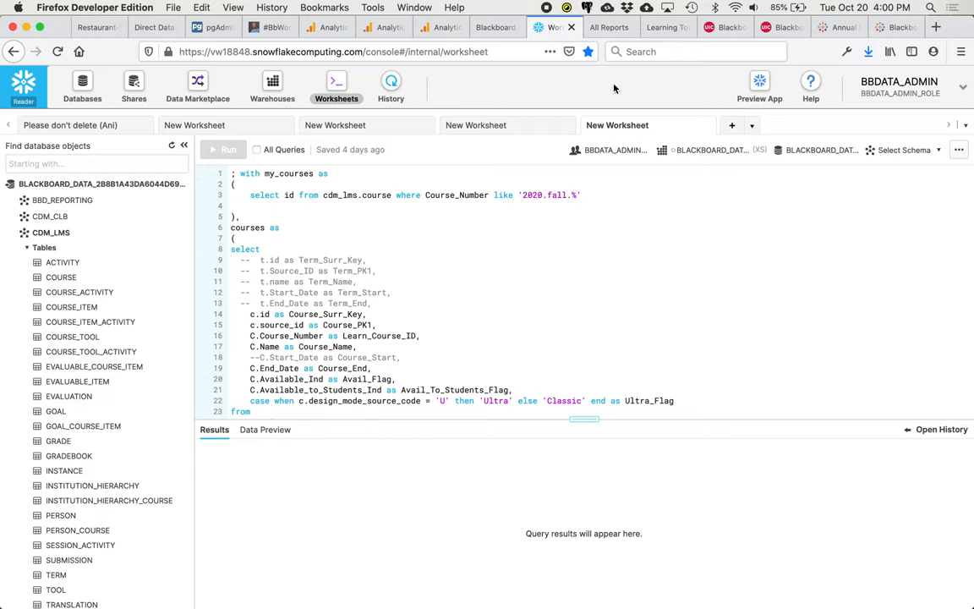
# - Open the Learning Tool Activity and Use report and scroll to Discussion Board Person Activity
pyautogui.click(610, 27)
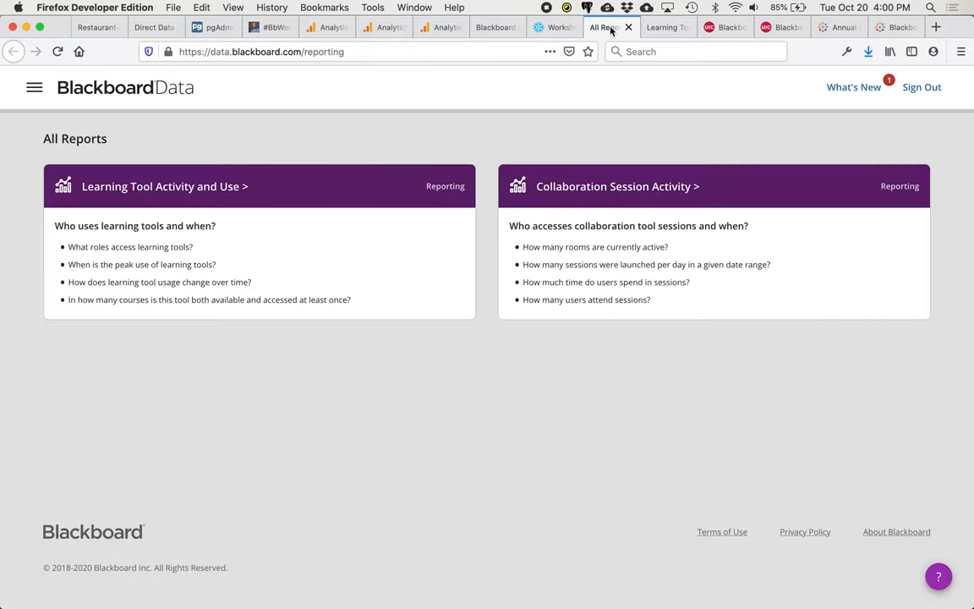
pyautogui.moveTo(274, 147)
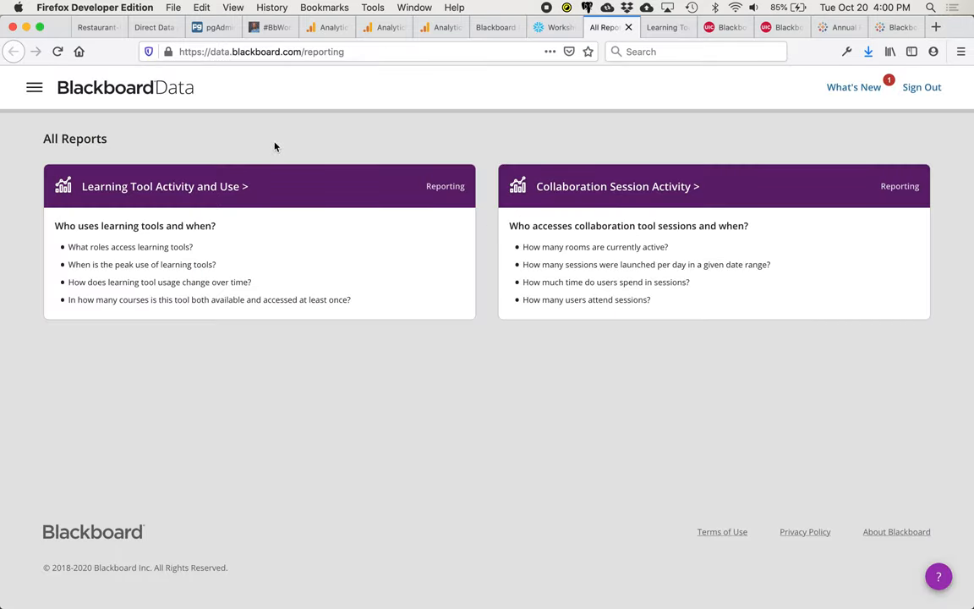
pyautogui.moveTo(230, 135)
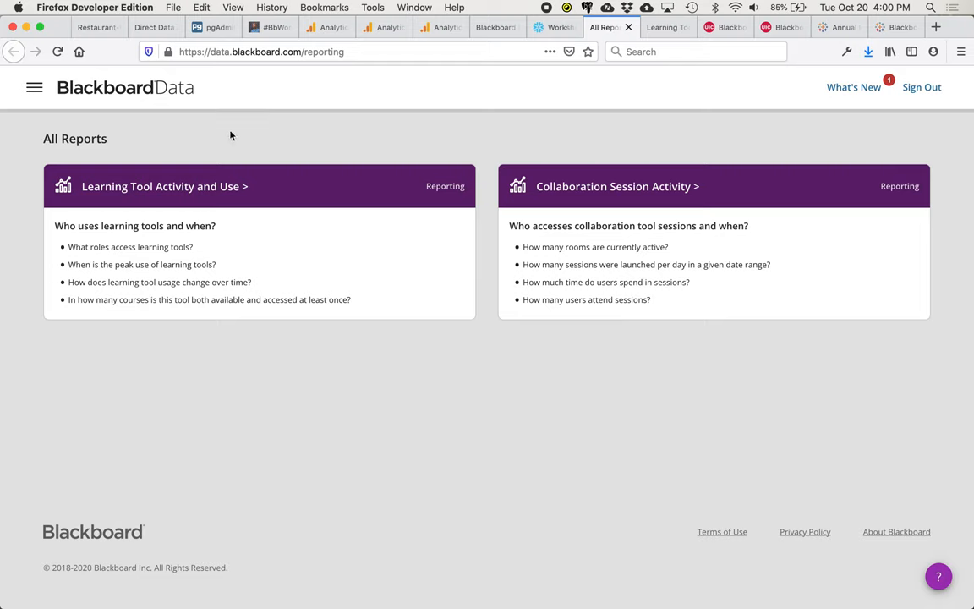
pyautogui.moveTo(173, 201)
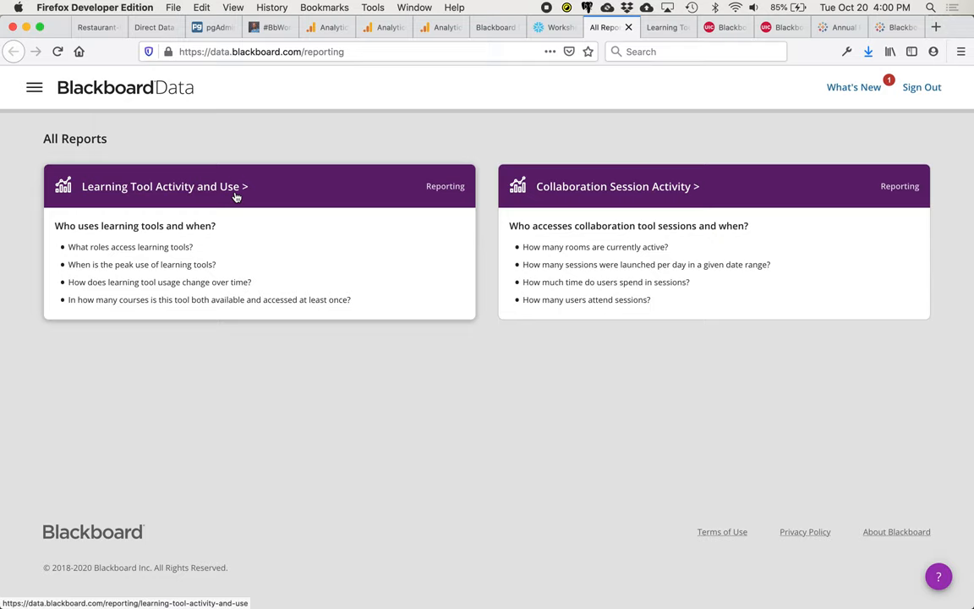
pyautogui.moveTo(687, 18)
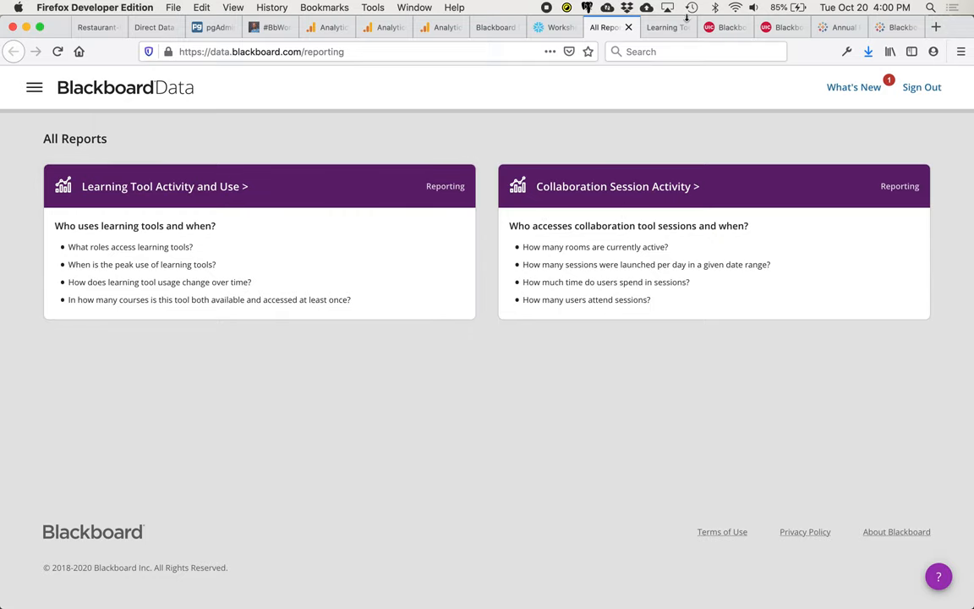
pyautogui.click(164, 186)
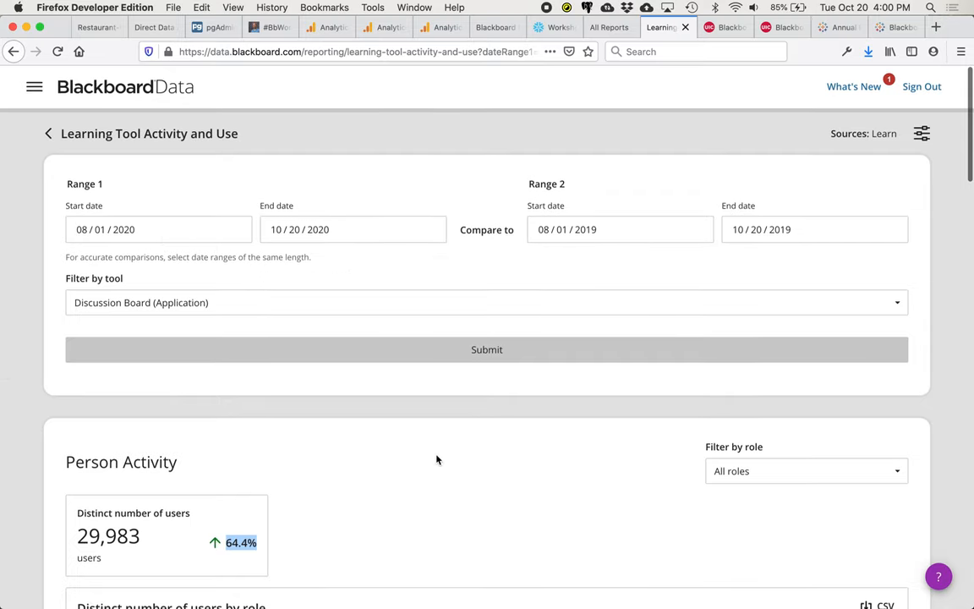
pyautogui.scroll(-3)
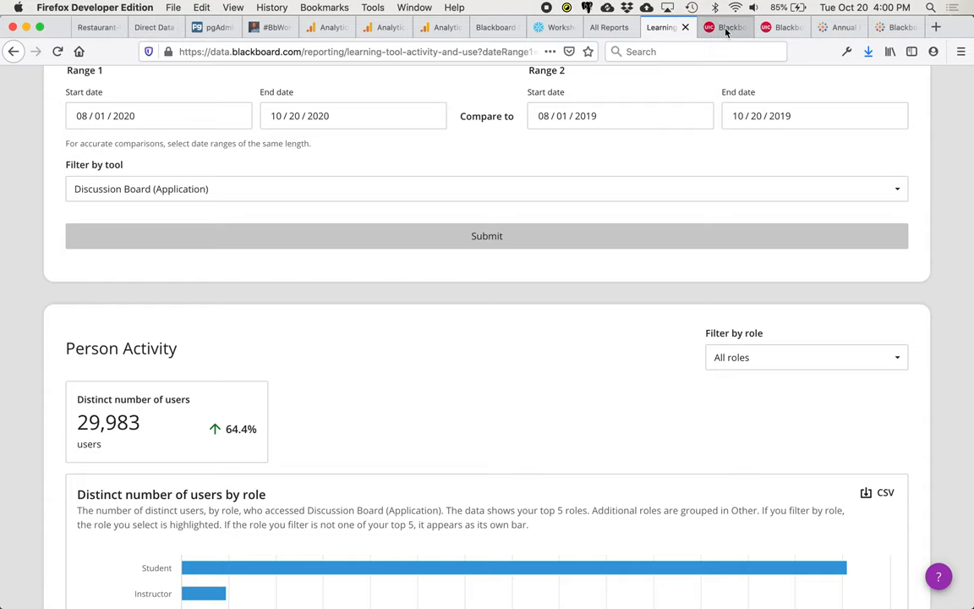
# - View the UIC LMS Course Report dashboard, then the annual Blackboard tool use report
pyautogui.click(724, 27)
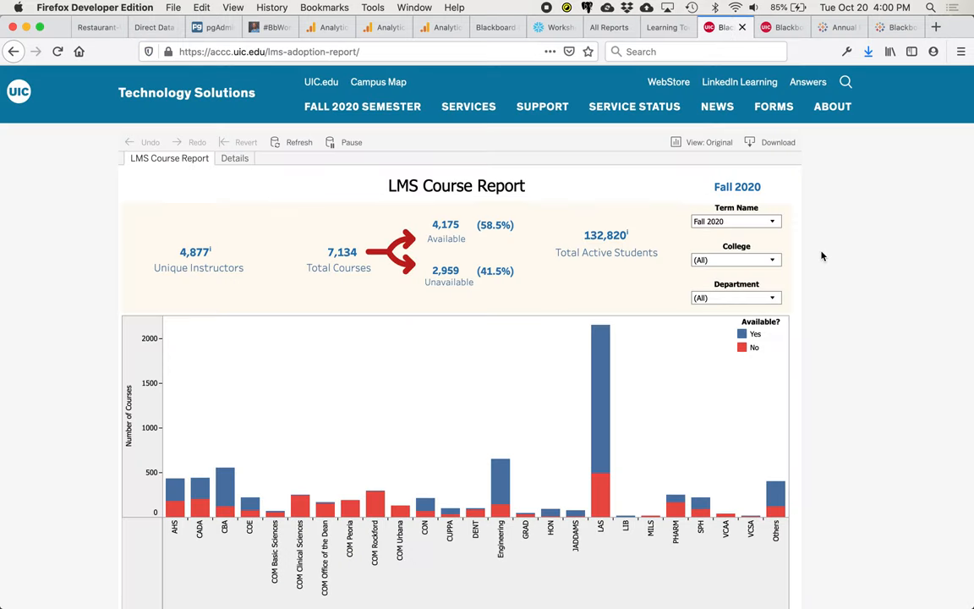
pyautogui.moveTo(866, 296)
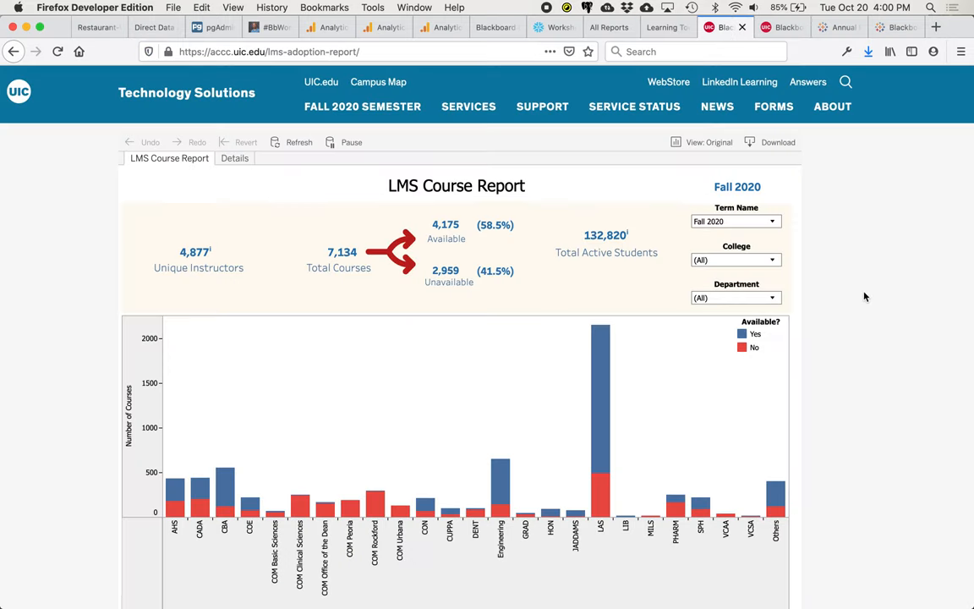
pyautogui.moveTo(600, 367)
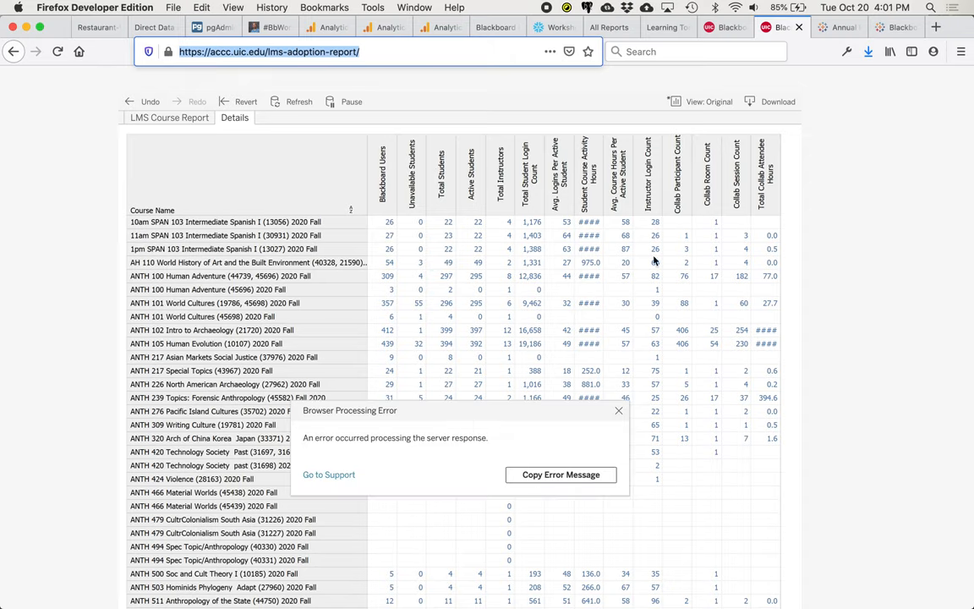
pyautogui.click(837, 26)
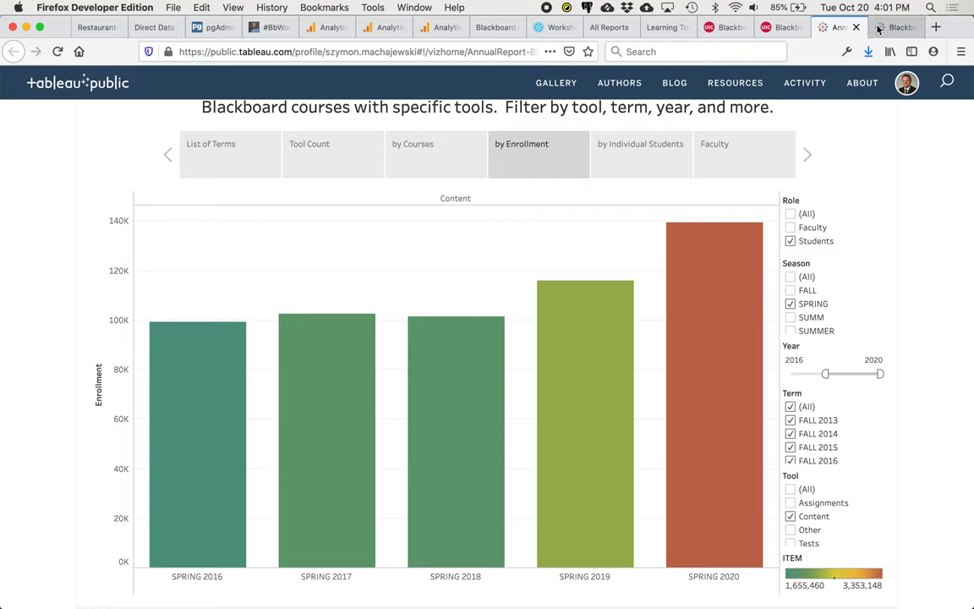
pyautogui.moveTo(897, 27)
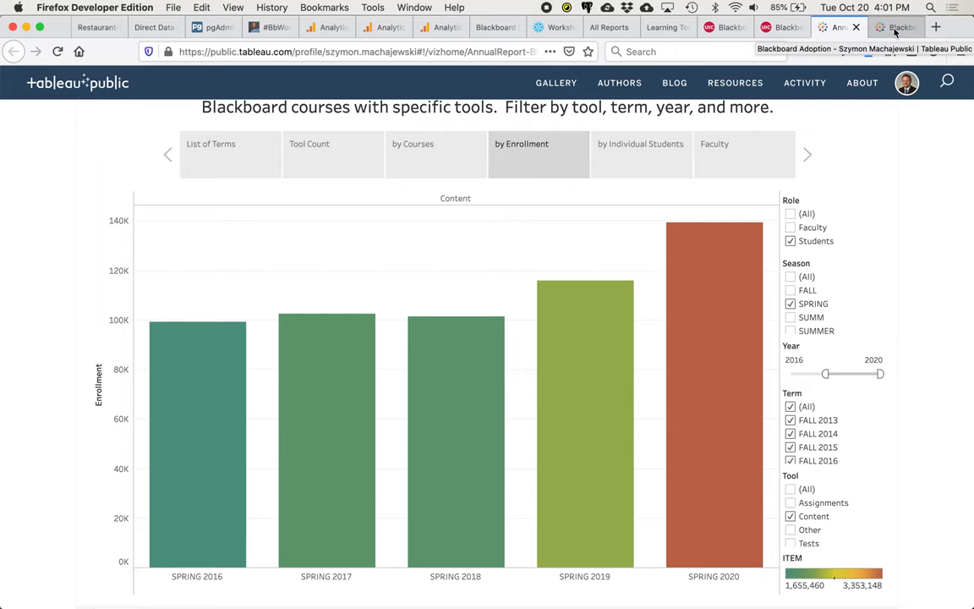
# - Open the Tableau Public Blackboard Adoption viz of fall courses per tool, 2013–2019
pyautogui.click(896, 26)
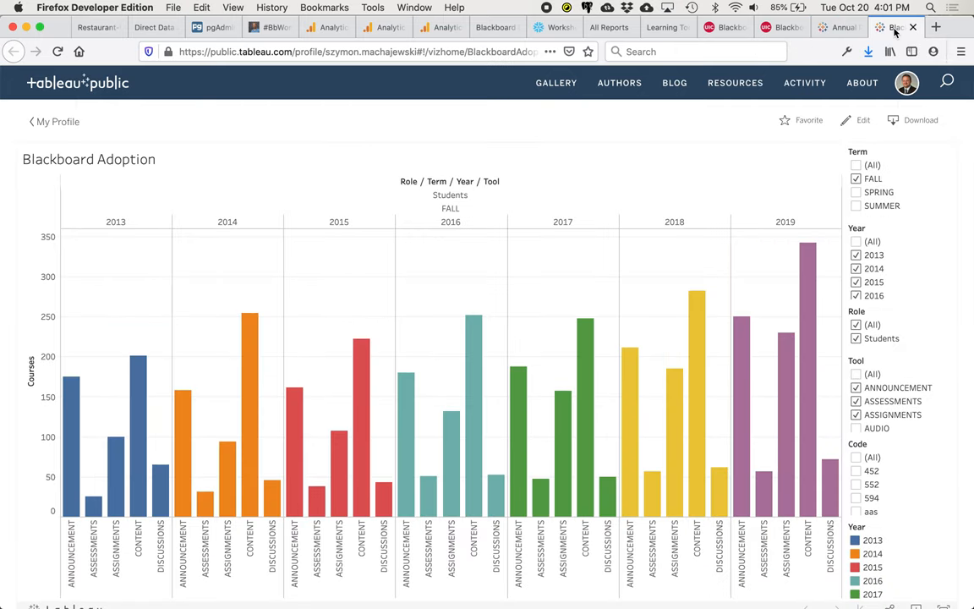
pyautogui.moveTo(588, 579)
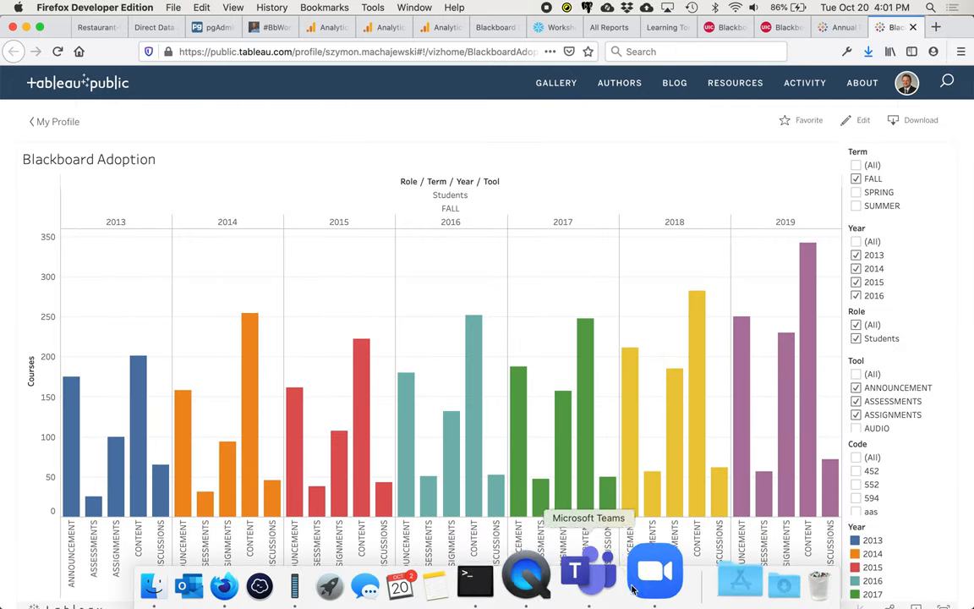